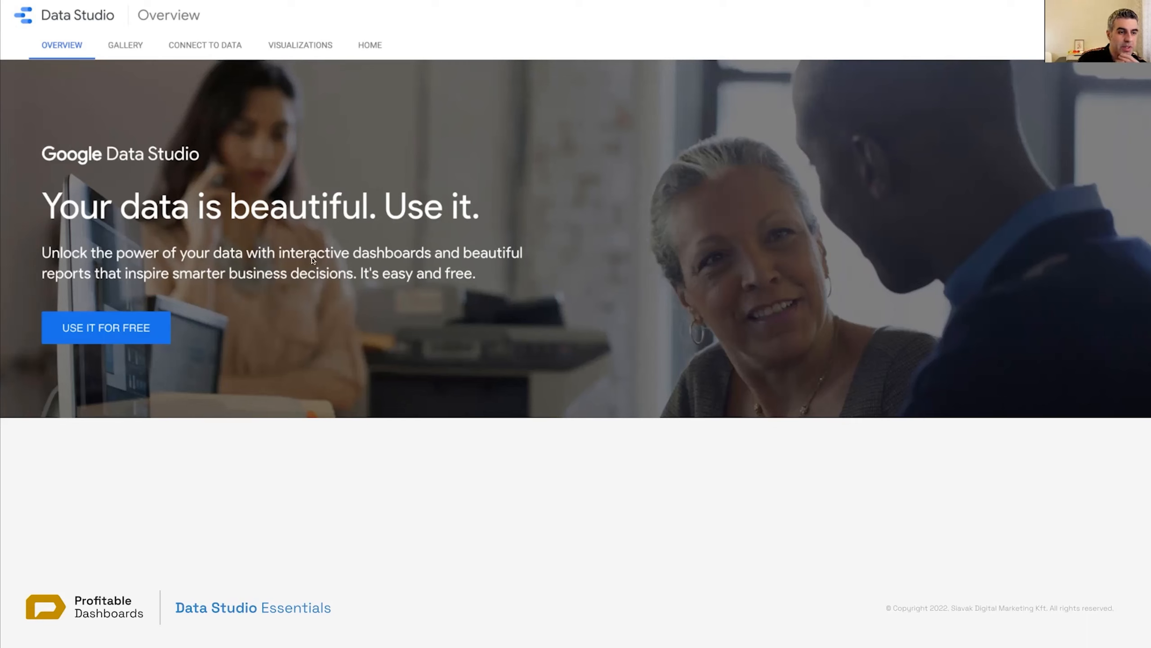
{"action": "mouse_move", "coordinate": [145, 285]}
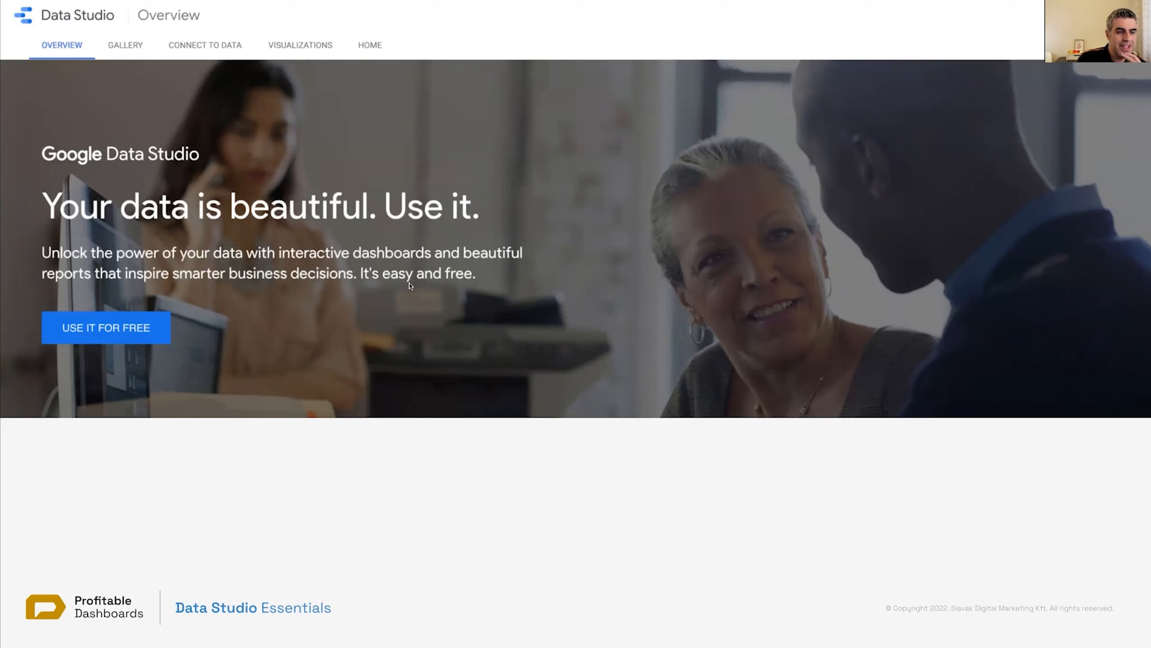
{"action": "mouse_move", "coordinate": [376, 300]}
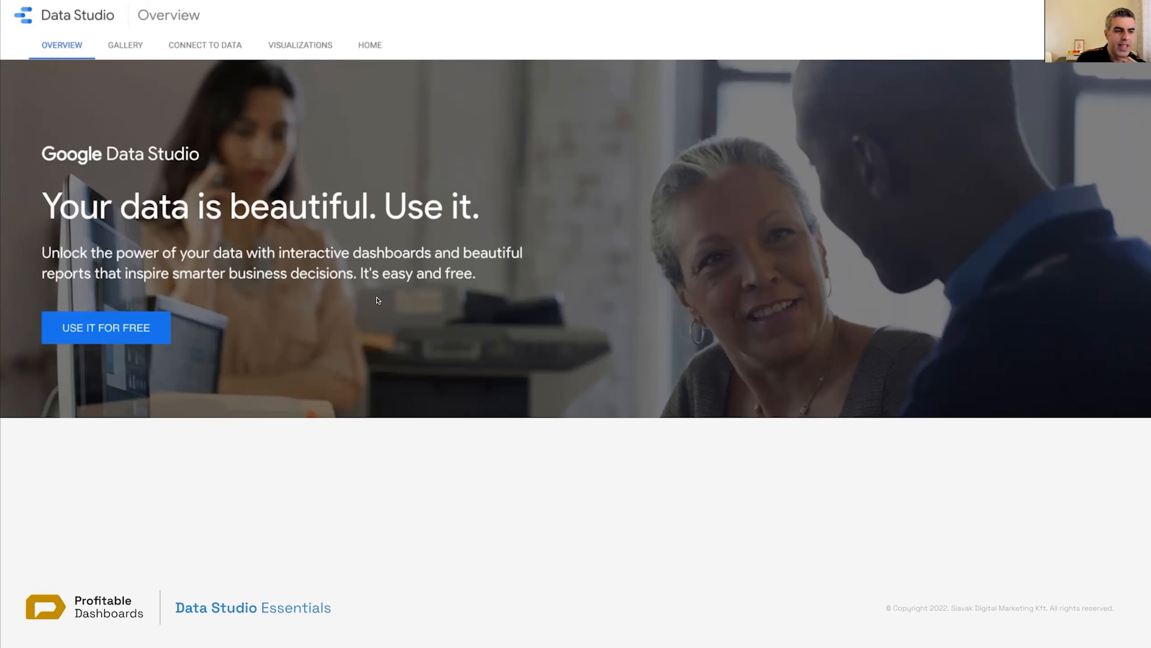
{"action": "mouse_move", "coordinate": [442, 311]}
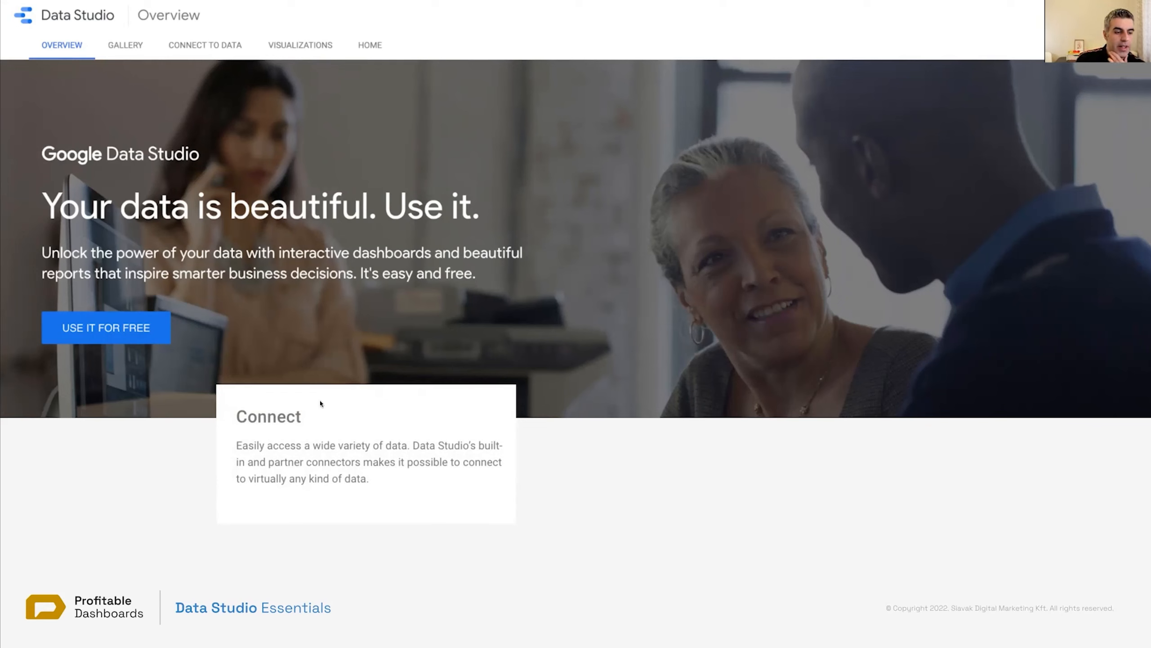
{"action": "mouse_move", "coordinate": [363, 452]}
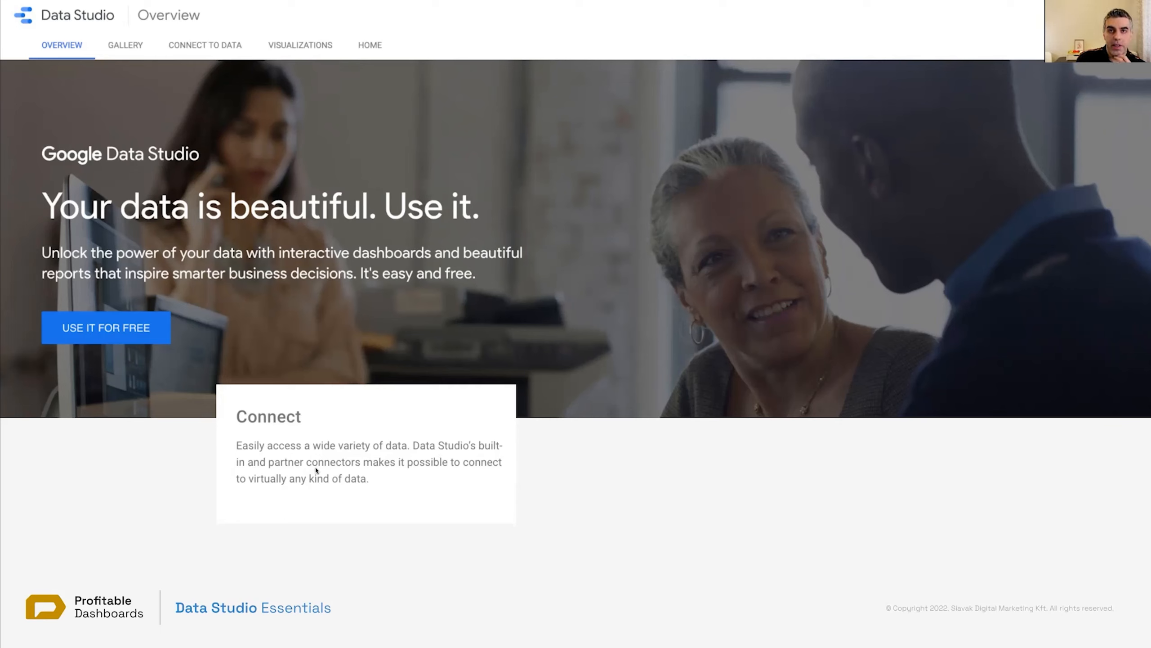
{"action": "mouse_move", "coordinate": [442, 482]}
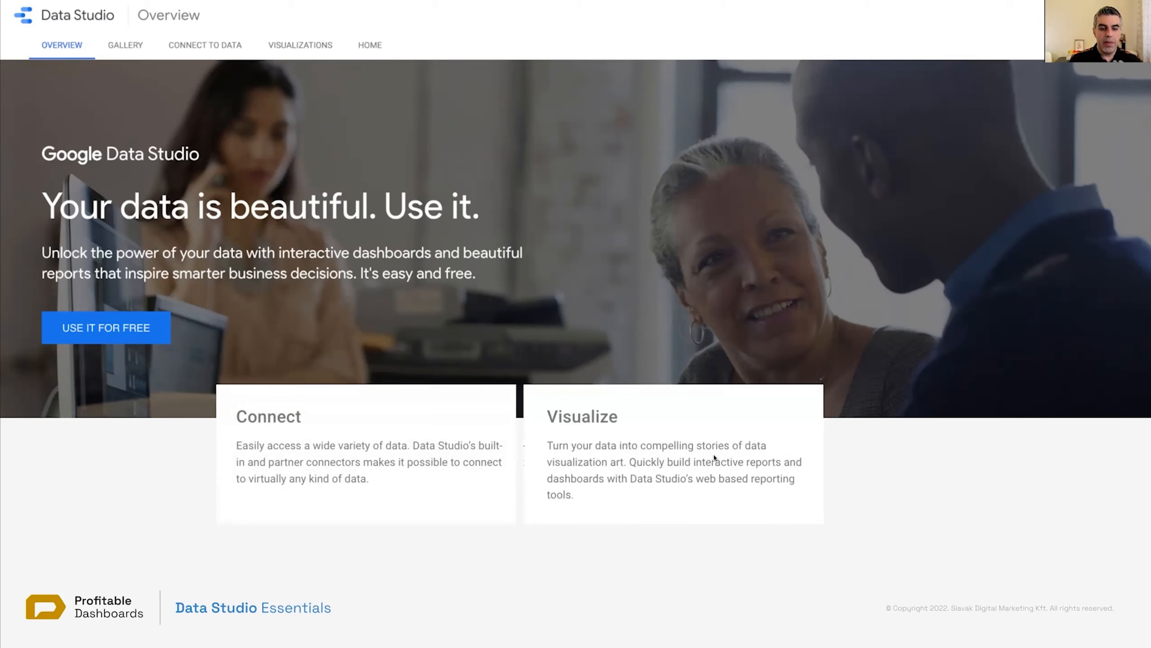
{"action": "mouse_move", "coordinate": [617, 472]}
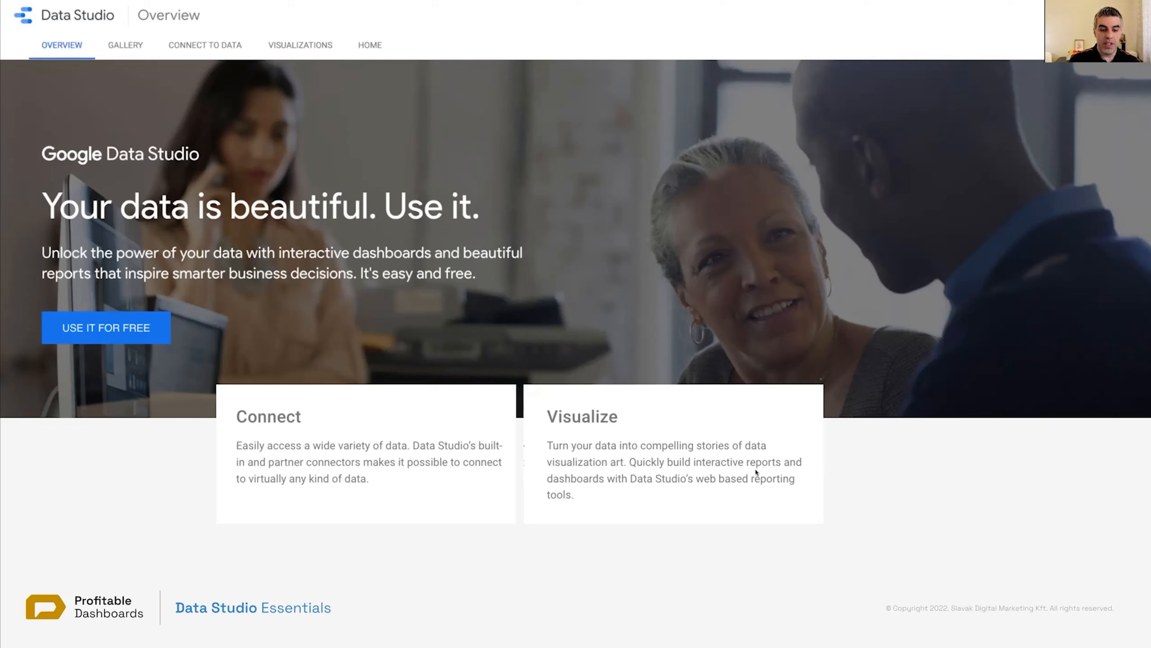
{"action": "mouse_move", "coordinate": [703, 497]}
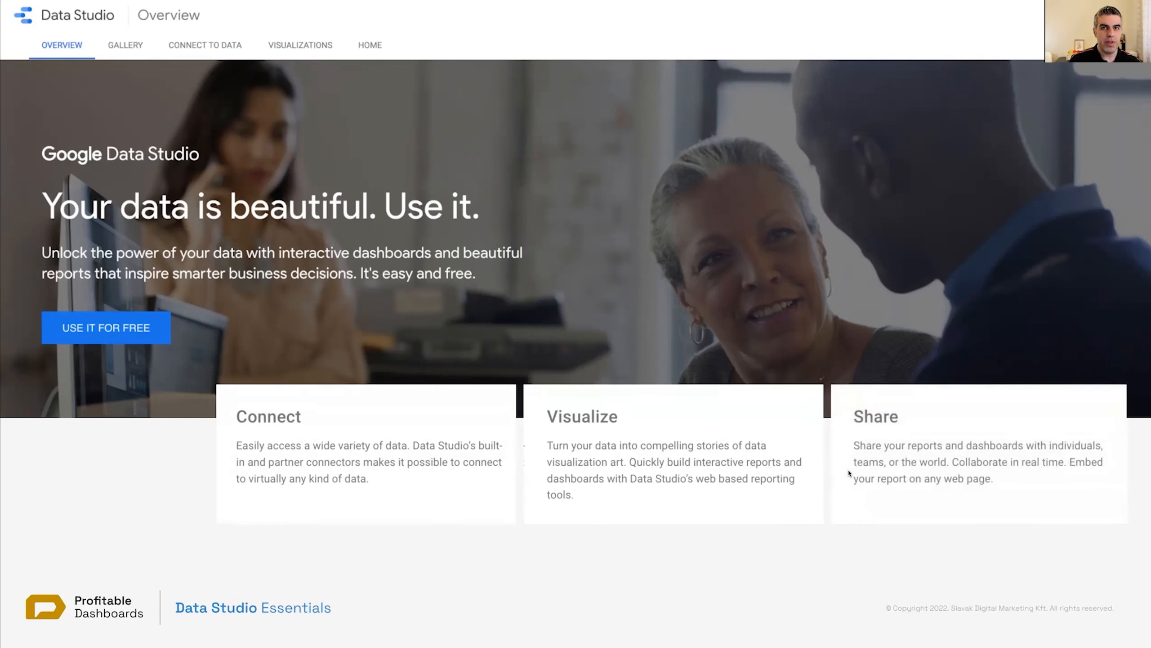
{"action": "mouse_move", "coordinate": [868, 490]}
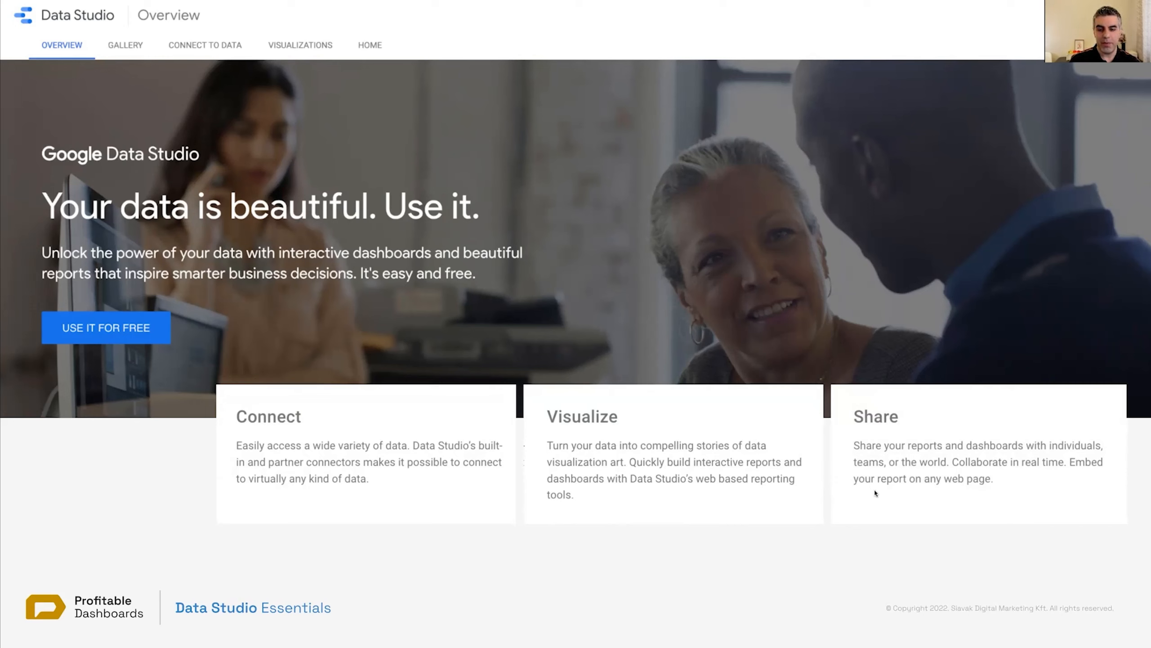
{"action": "mouse_move", "coordinate": [1078, 458]}
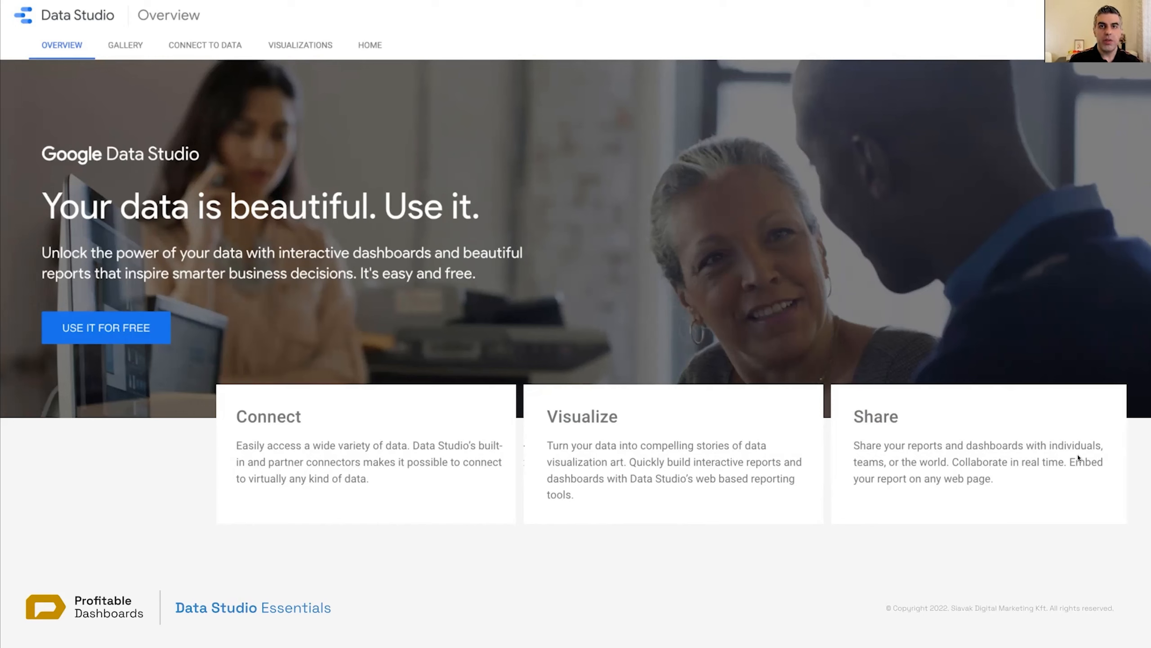
{"action": "mouse_move", "coordinate": [892, 467]}
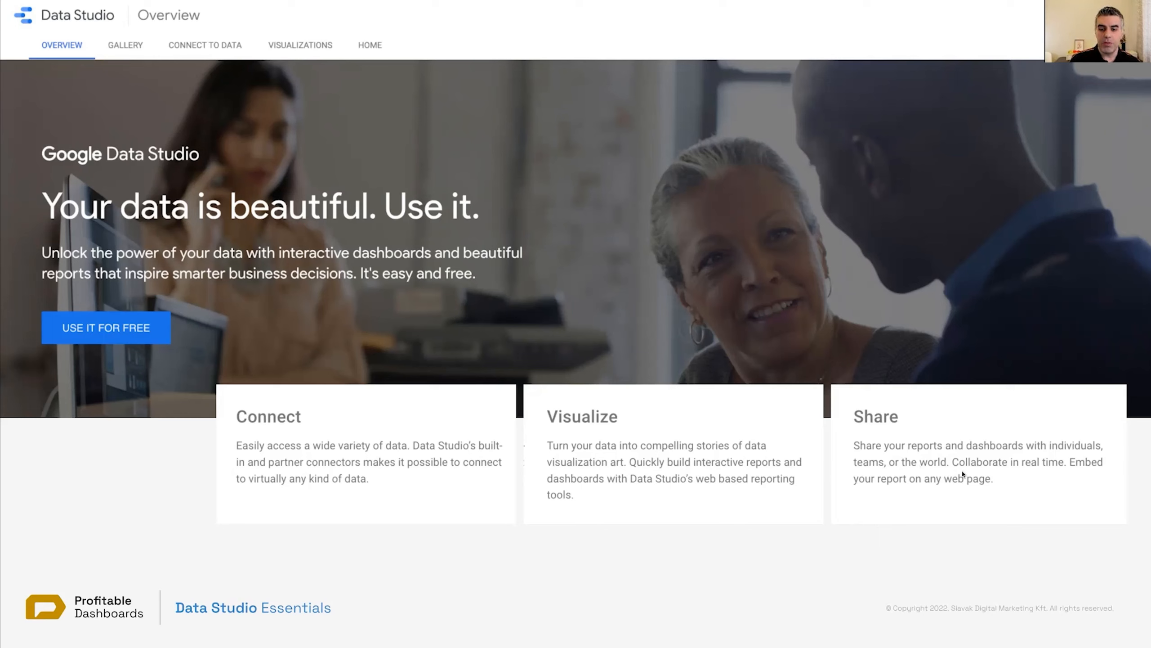
{"action": "mouse_move", "coordinate": [1028, 472]}
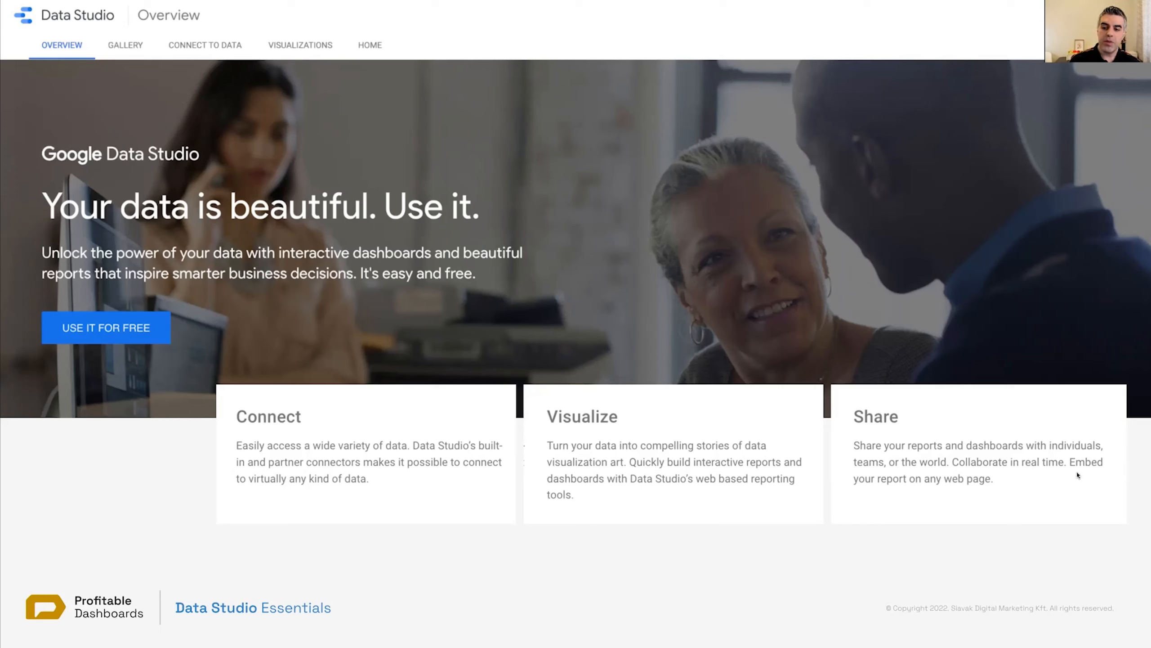
{"action": "mouse_move", "coordinate": [1055, 491]}
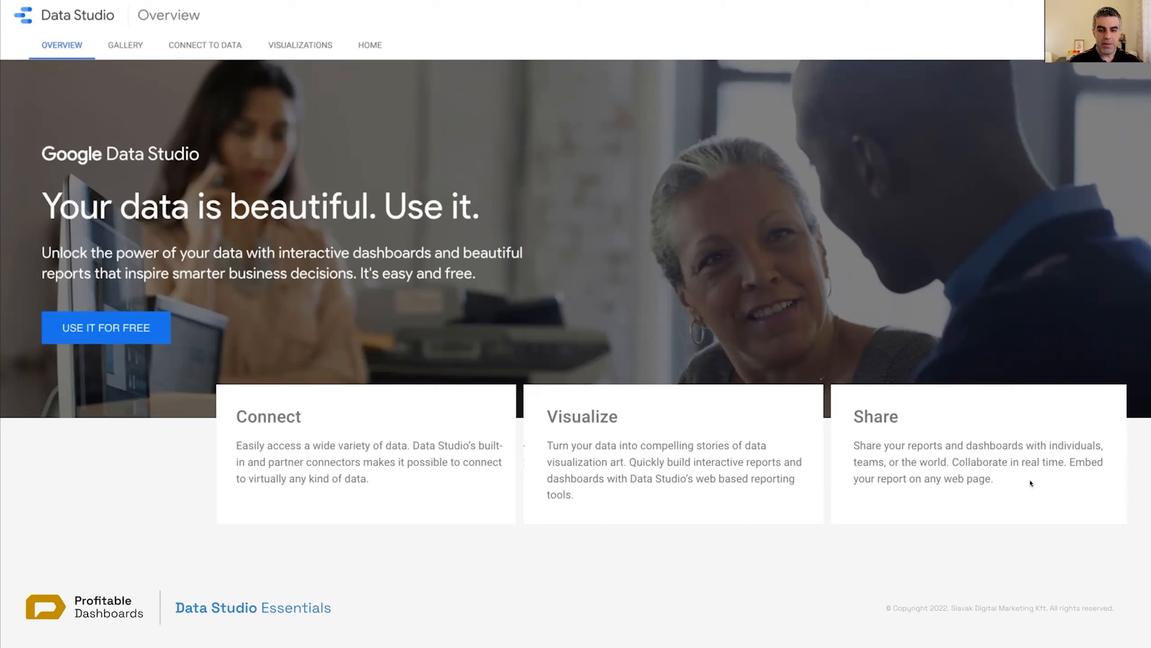
{"action": "mouse_move", "coordinate": [702, 367]}
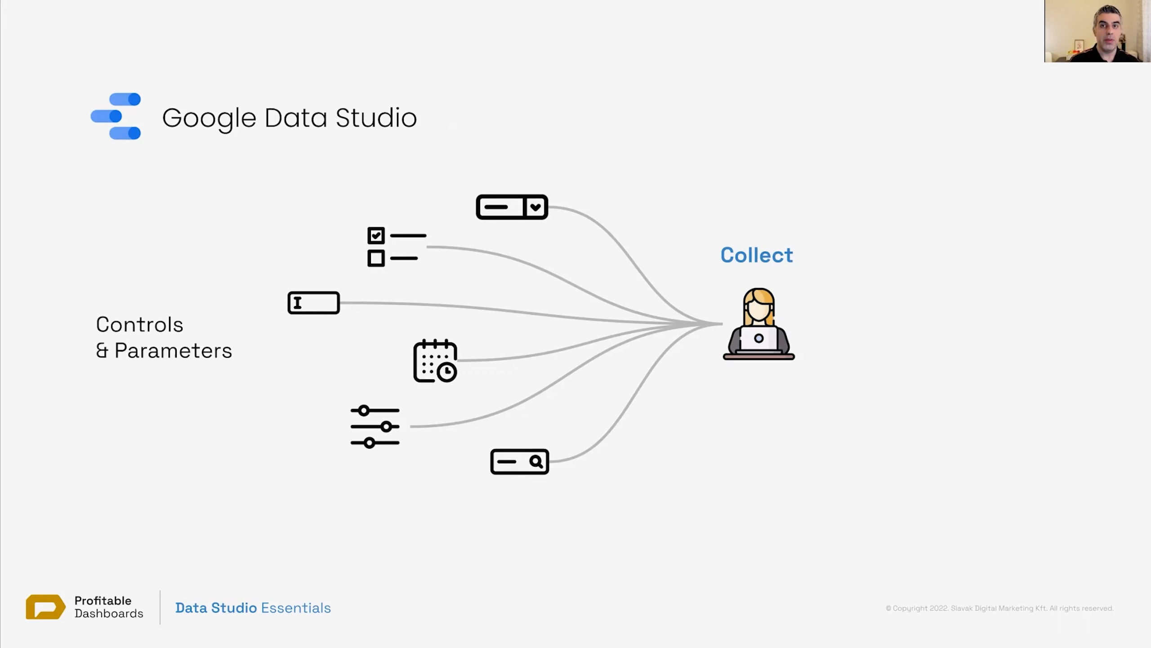
- Advance the slides past the Transform panel to the Visualize panel of built-in and community charts
{"action": "key", "text": "Right"}
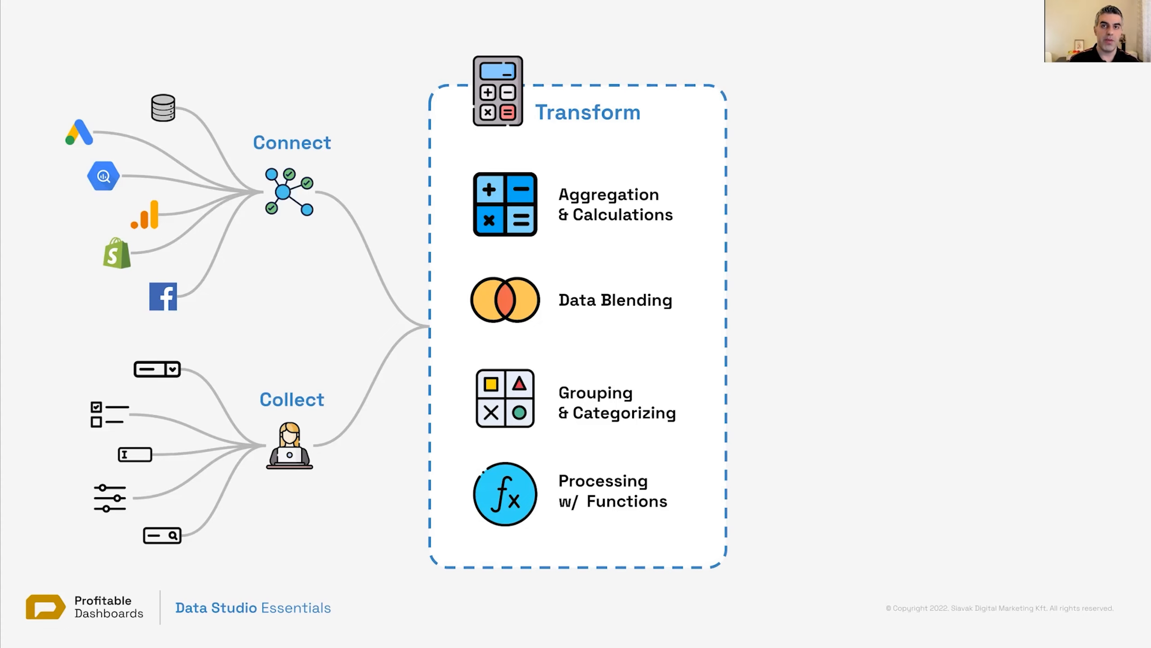
{"action": "key", "text": "right"}
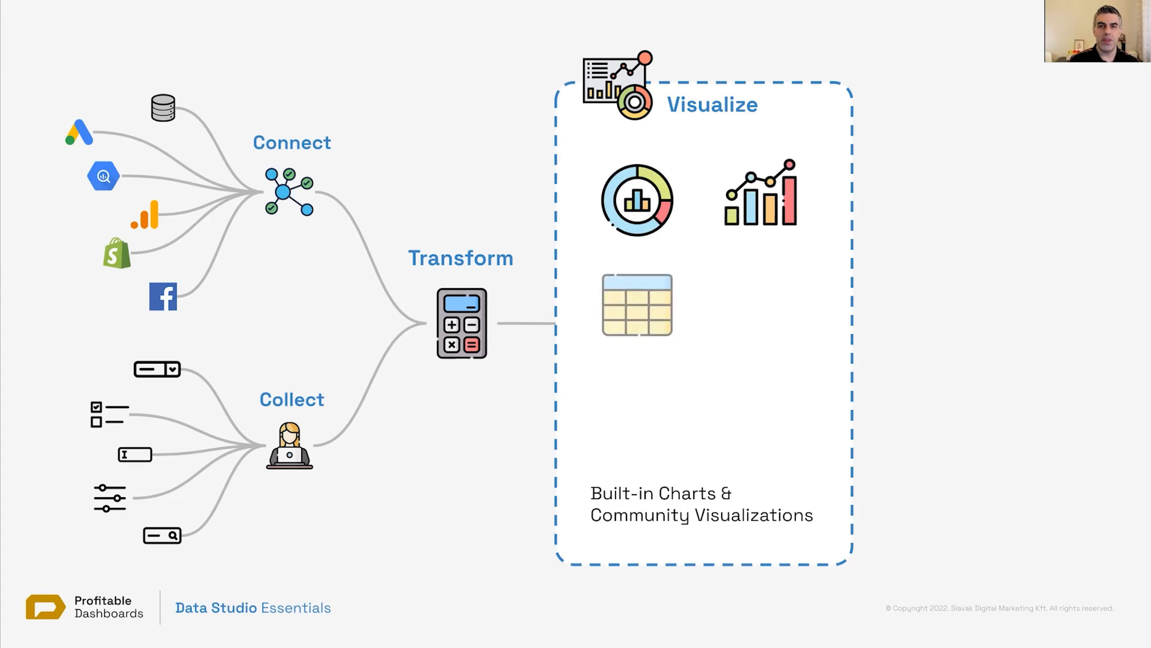